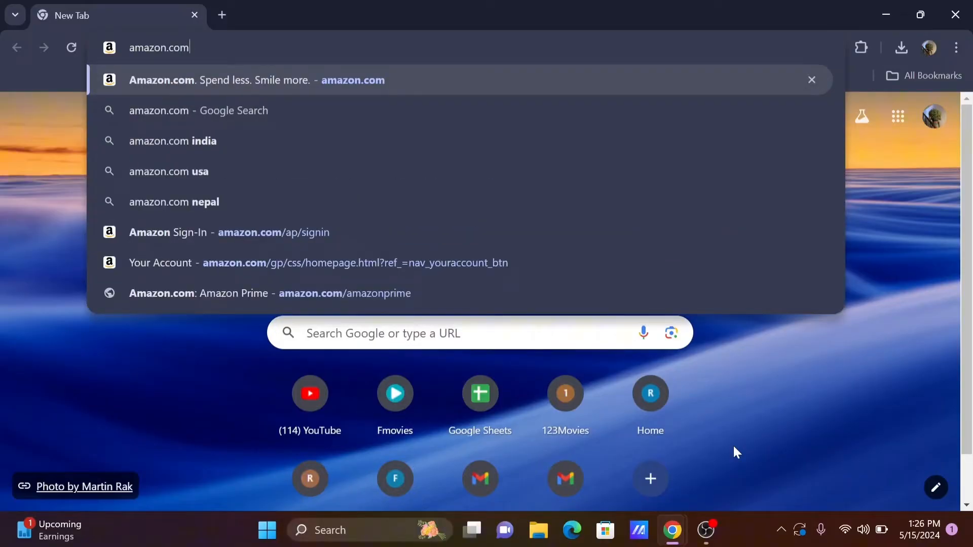
Load amazon.com, open and close the All departments menu, and select the address bar
key("Enter")
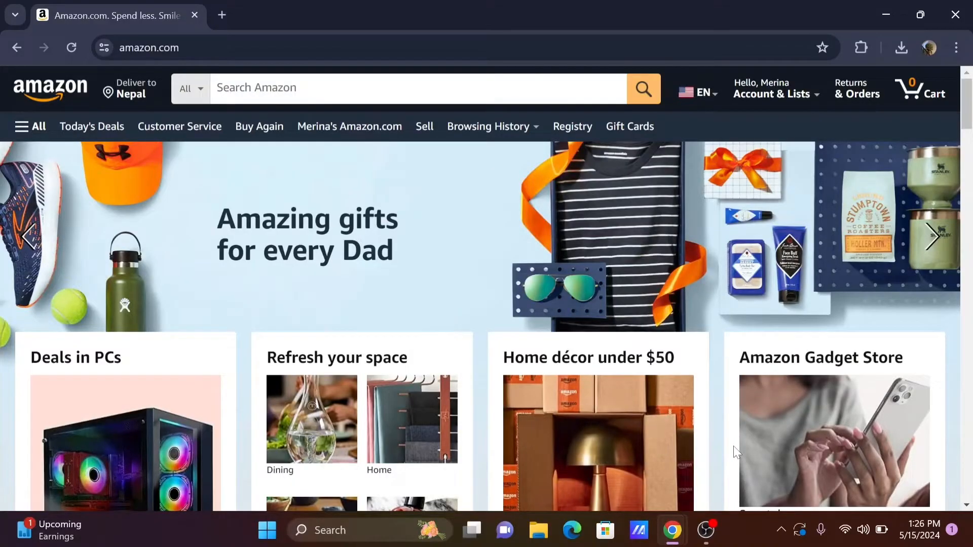
scroll("down", 3)
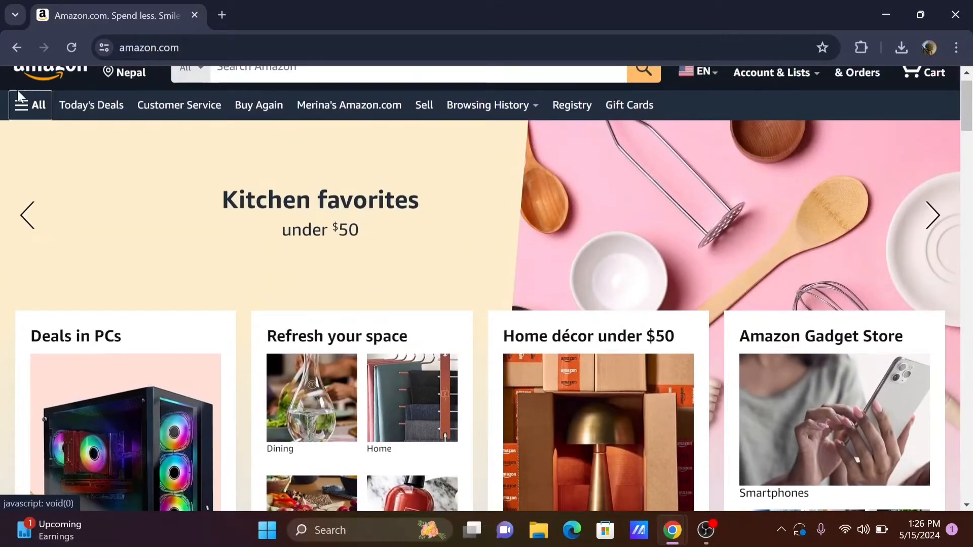
left_click(30, 105)
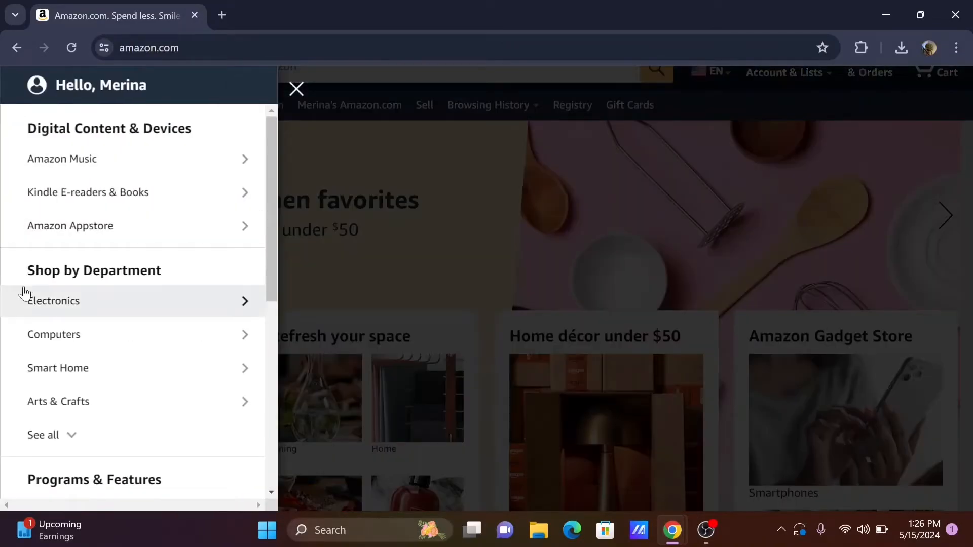
scroll("down", 3)
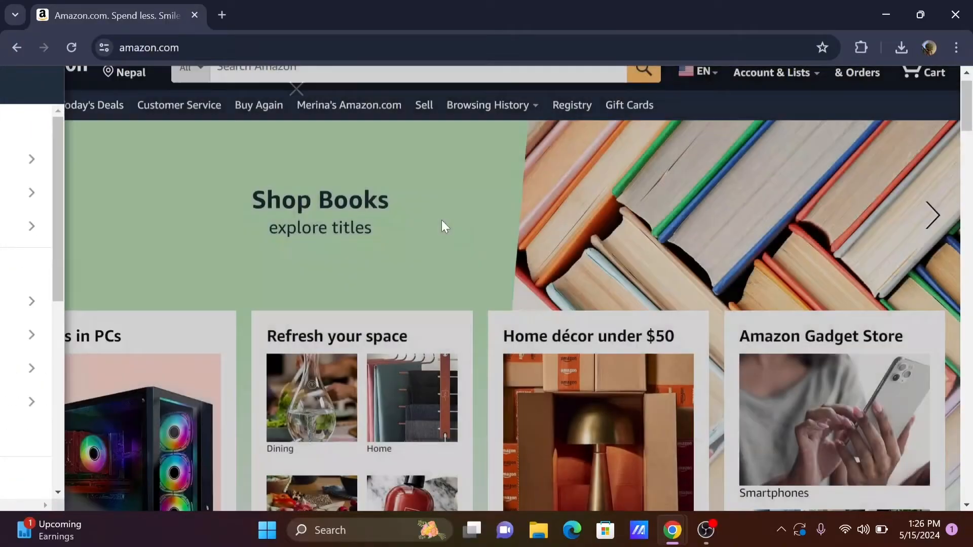
scroll("up", 3)
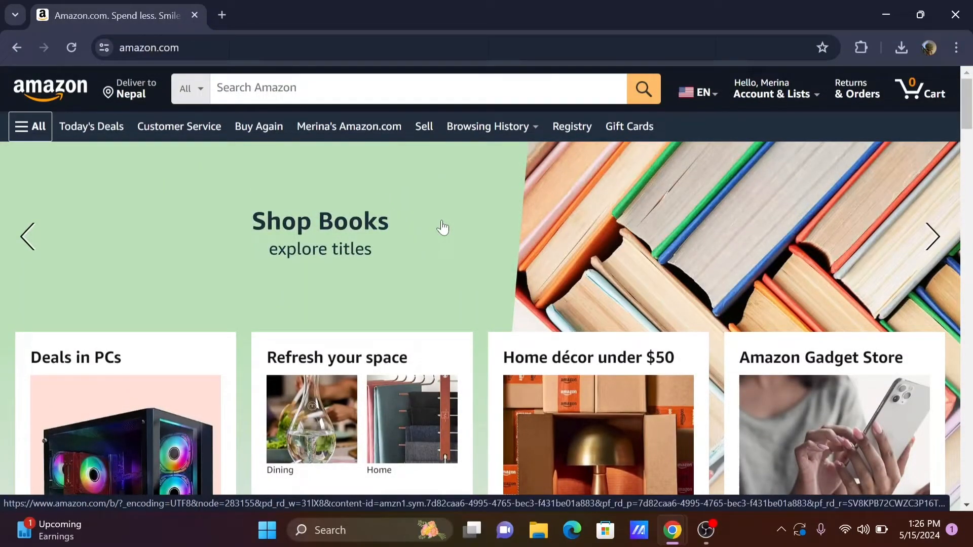
left_click(149, 47)
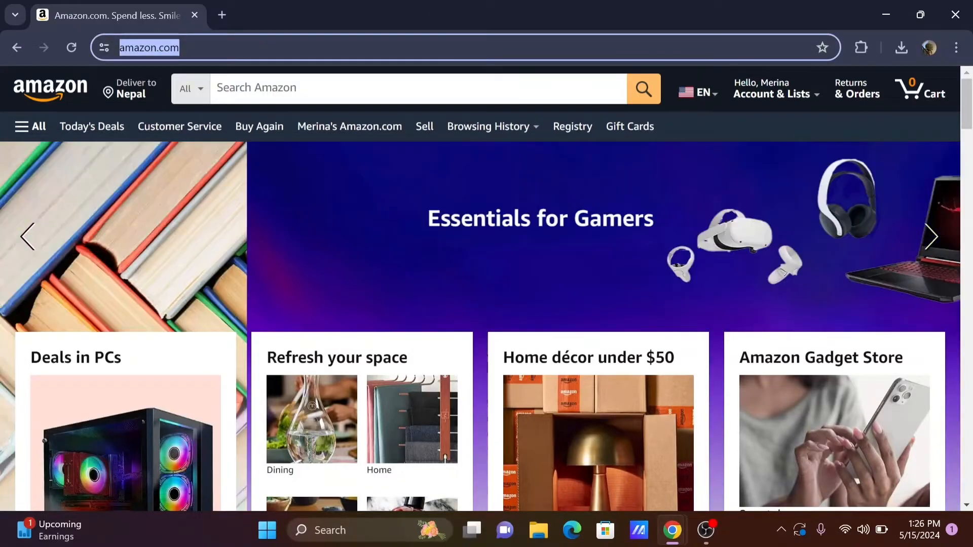
Search Google for 'amazon photos' and open the Amazon Photos result
type("amazon")
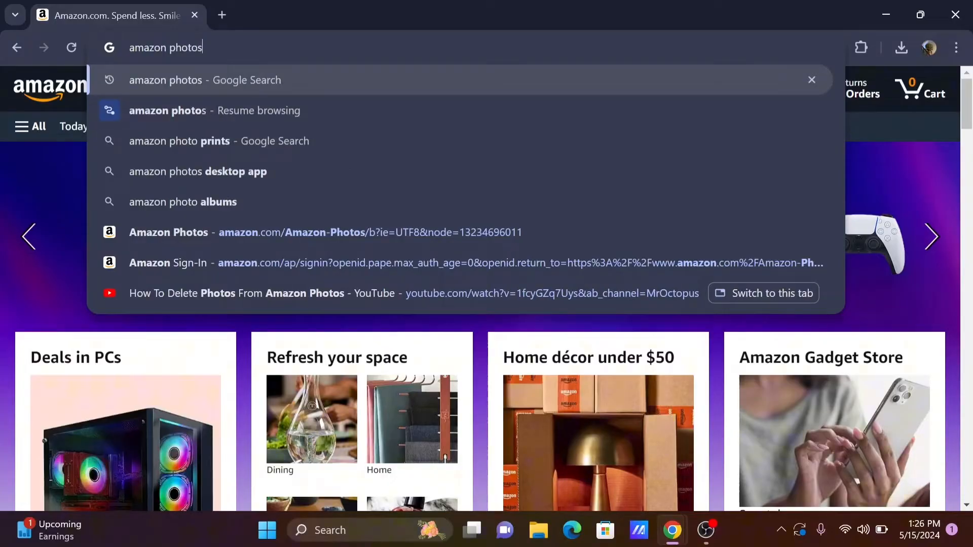
key("Enter")
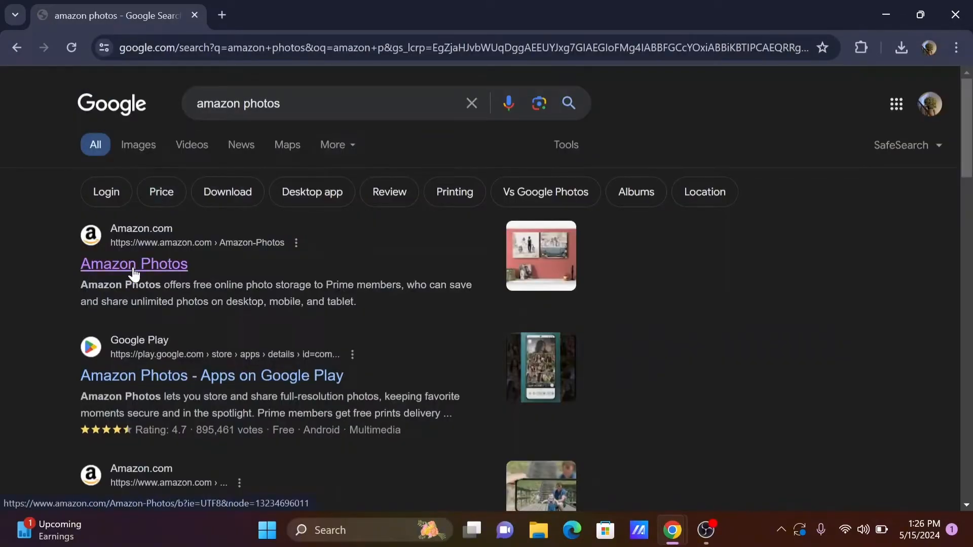
left_click(134, 263)
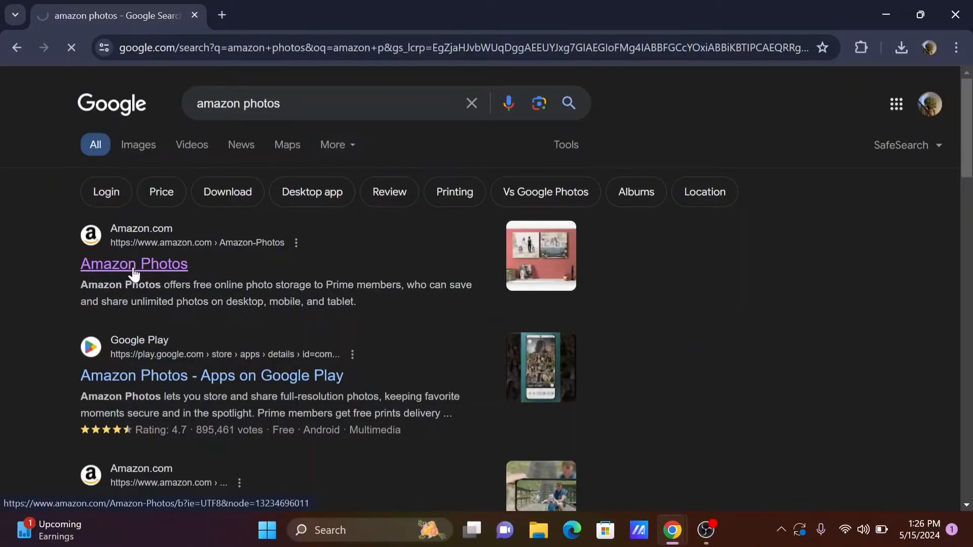
left_click(133, 263)
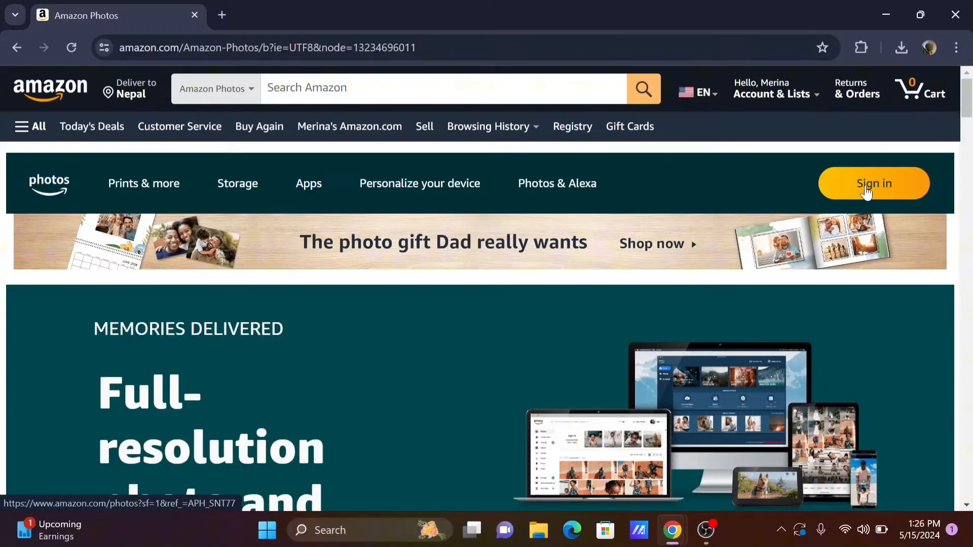
Sign in on the Amazon Photos page to reach the photo library
left_click(873, 183)
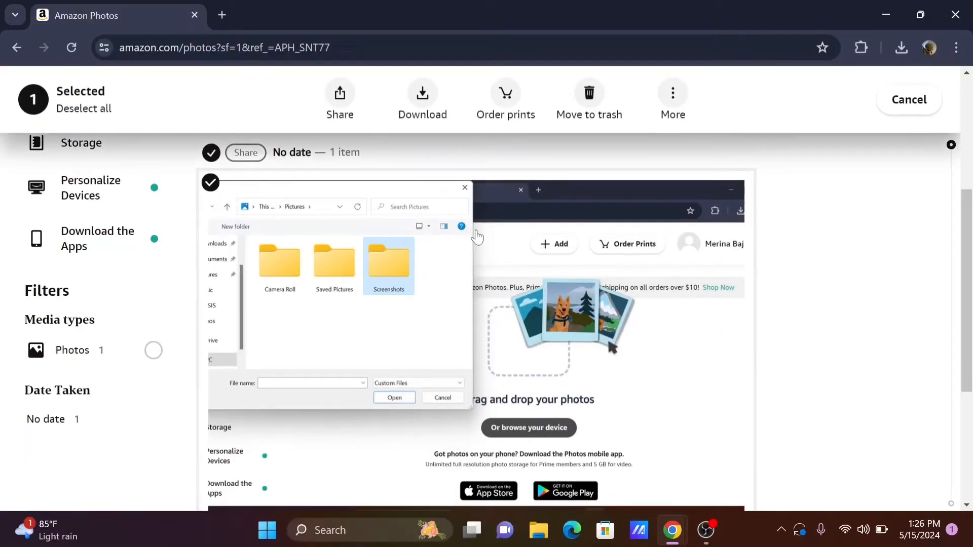
Move the selected photo to the Trash and confirm the deletion
left_click(589, 100)
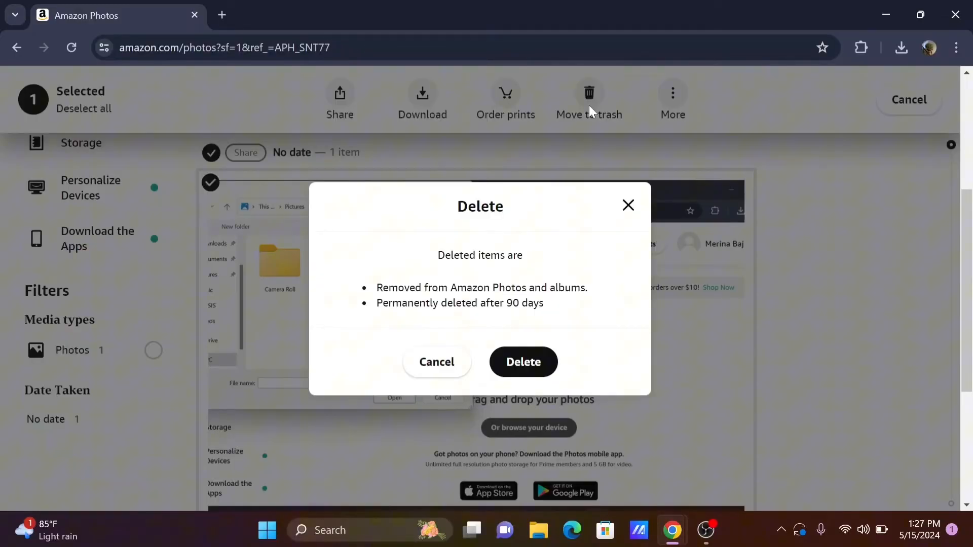
left_click(523, 361)
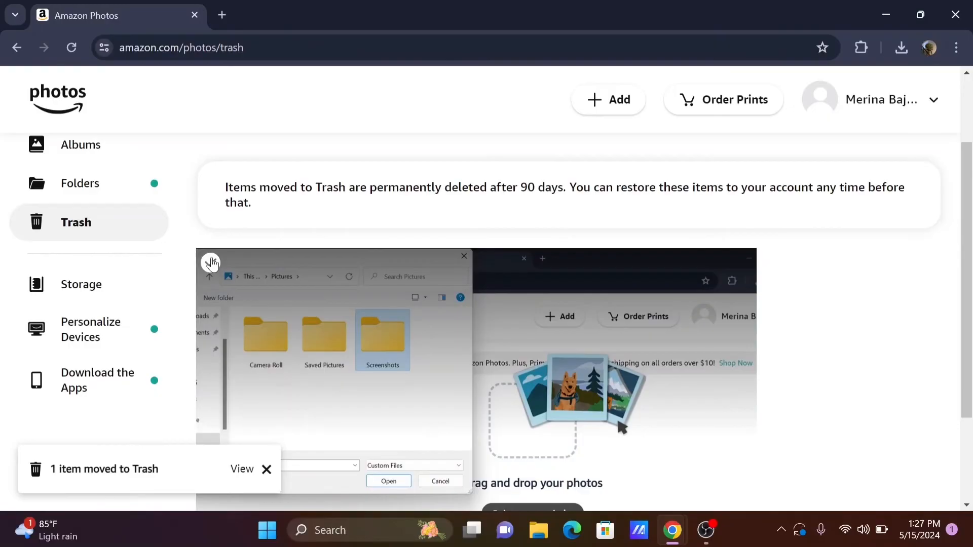
Permanently delete the photo in Trash and confirm the removal
left_click(548, 99)
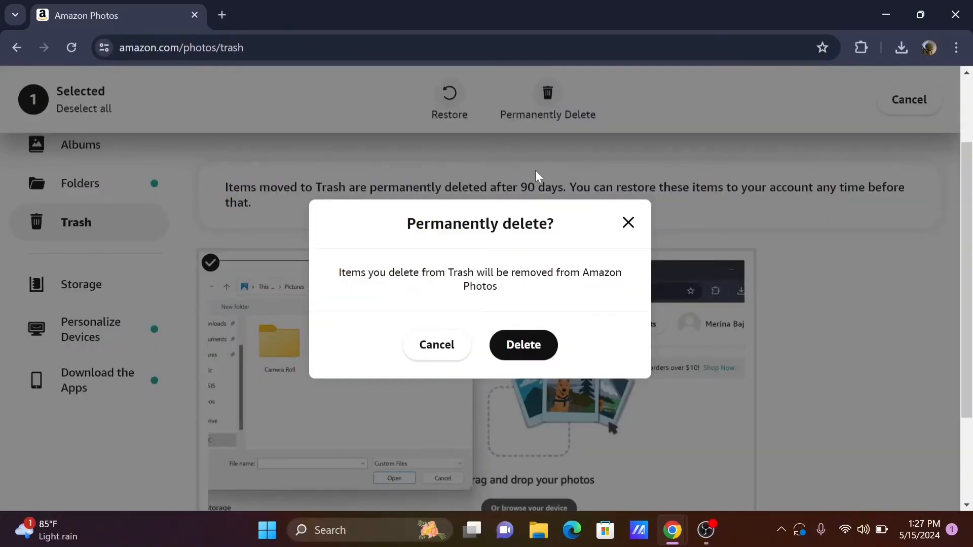
left_click(523, 345)
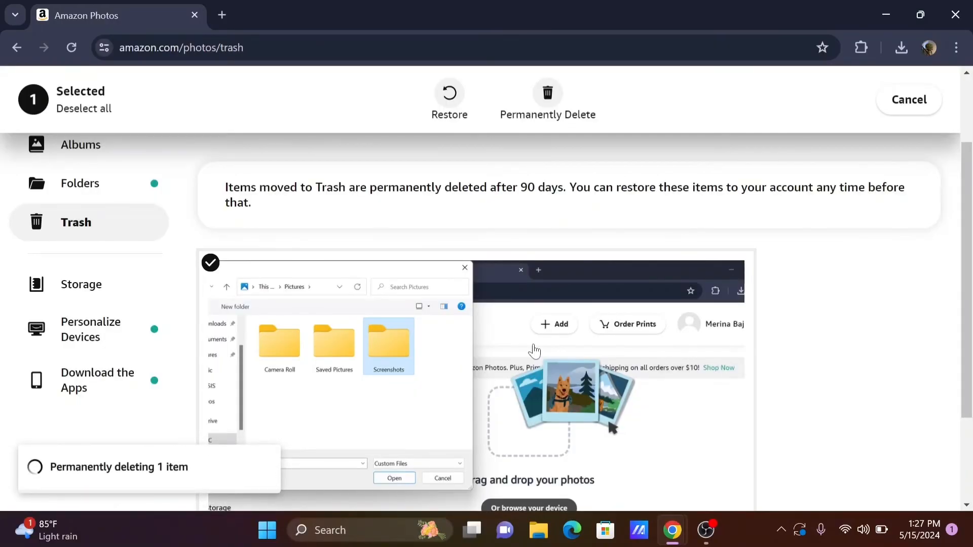